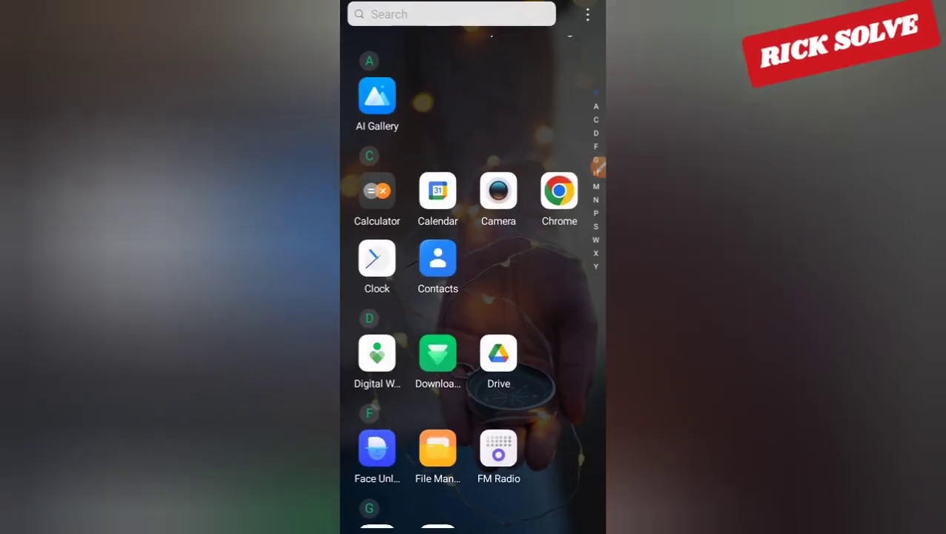
Launch Google Drive from the launcher and bring up the signed-in accounts list
{"action": "scroll", "scroll_direction": "down", "scroll_amount": 3}
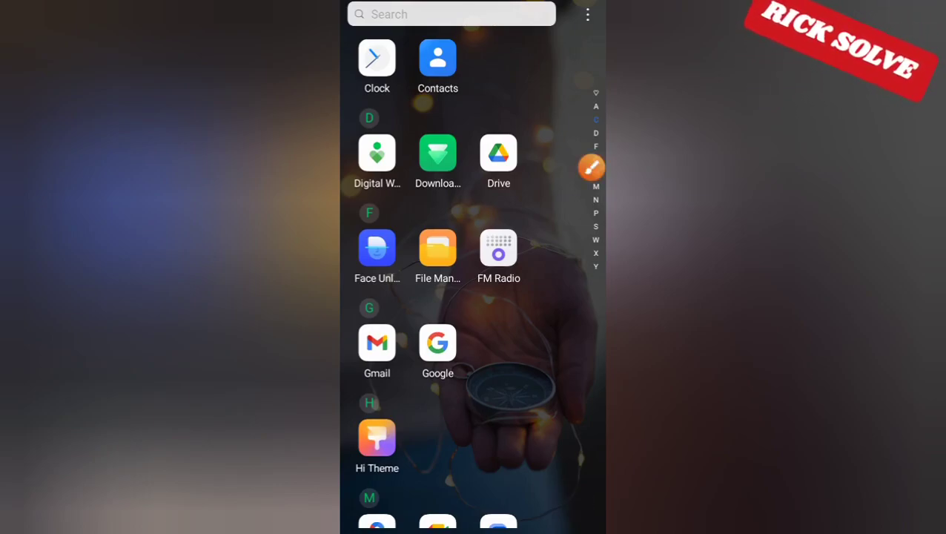
{"action": "left_click_drag", "start_coordinate": [527, 378], "coordinate": [499, 193]}
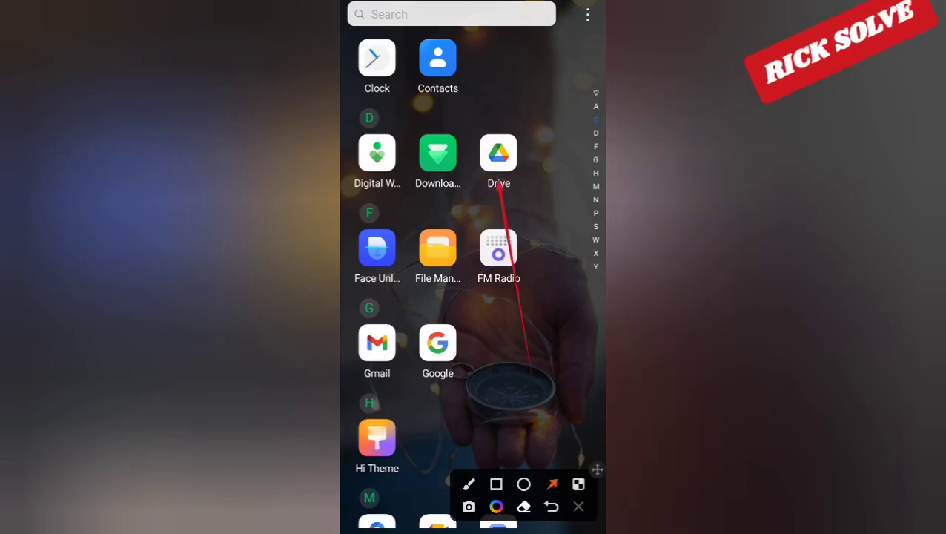
{"action": "left_click", "coordinate": [498, 154]}
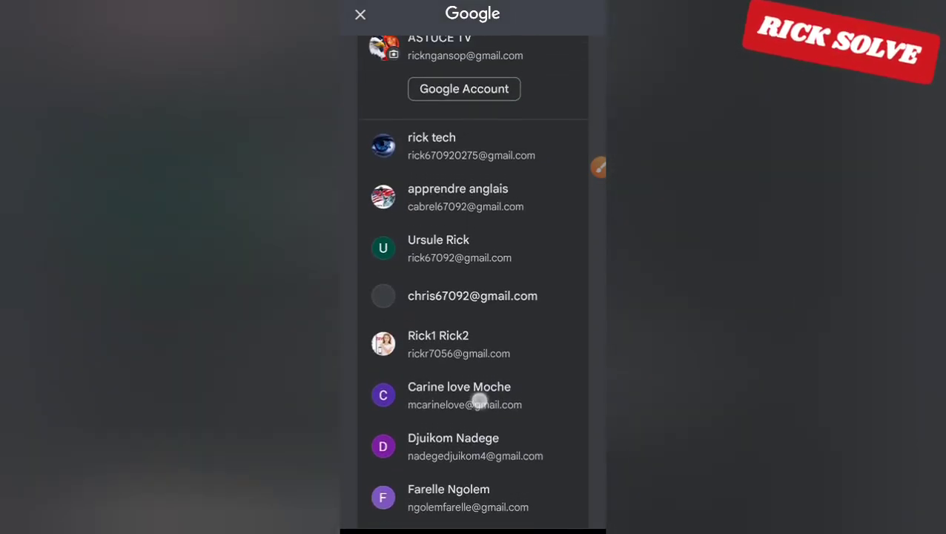
Switch to another listed account and check its empty Shared tab
{"action": "scroll", "scroll_direction": "down", "scroll_amount": 3}
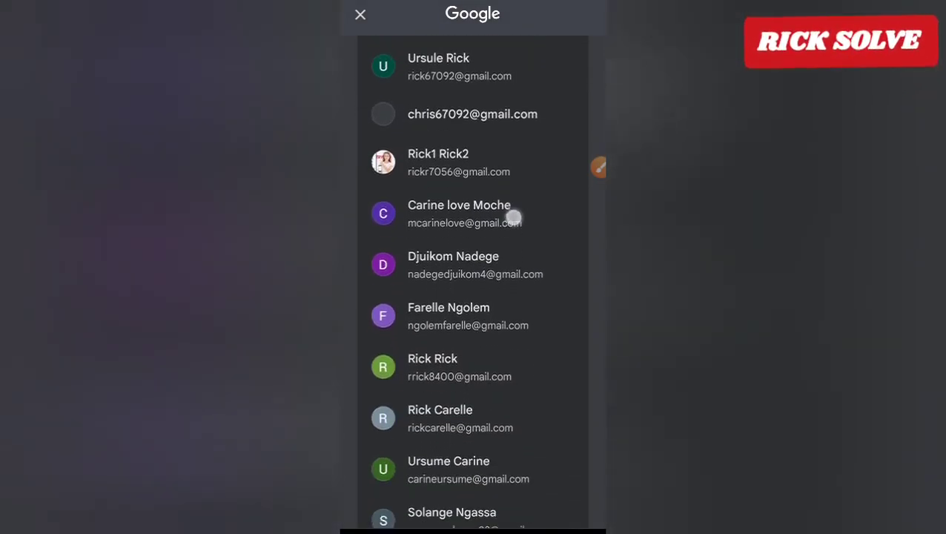
{"action": "scroll", "scroll_direction": "down", "scroll_amount": 3}
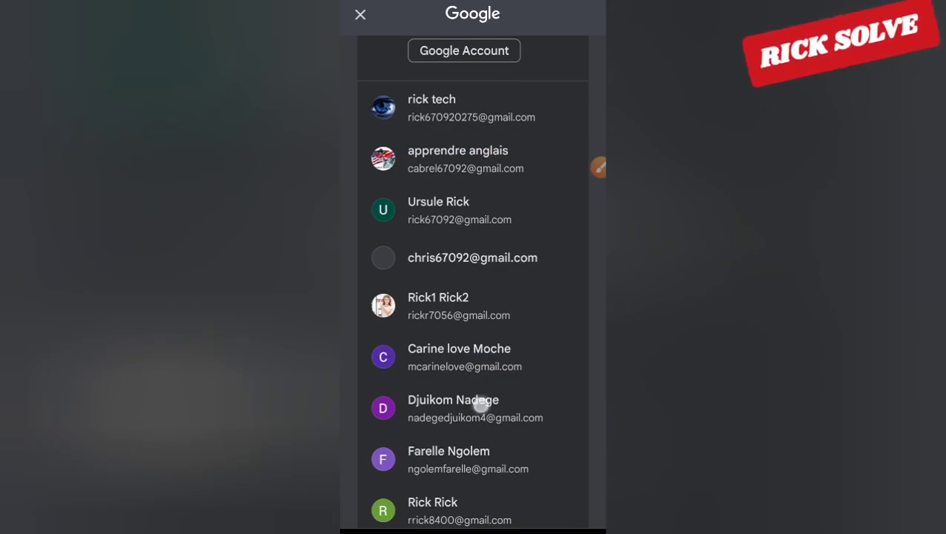
{"action": "scroll", "scroll_direction": "down", "scroll_amount": 3}
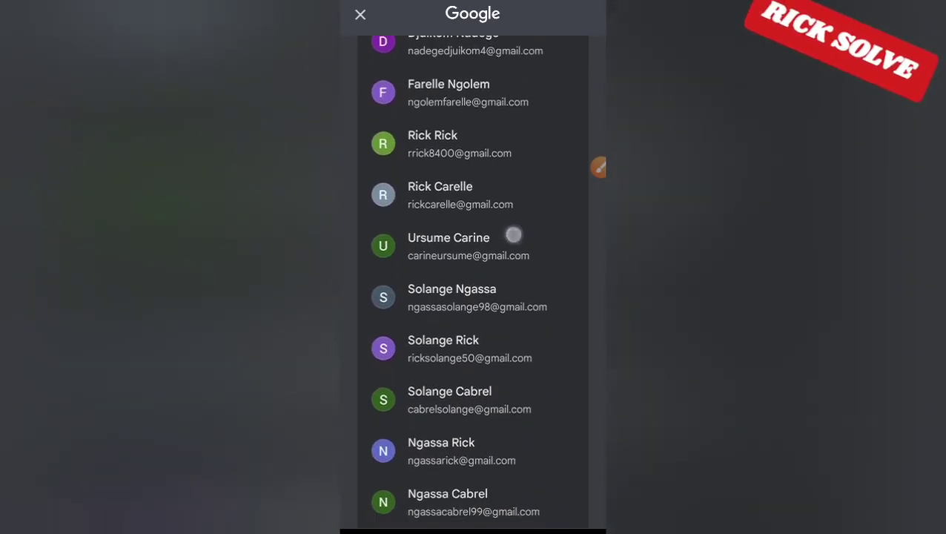
{"action": "scroll", "scroll_direction": "down", "scroll_amount": 3}
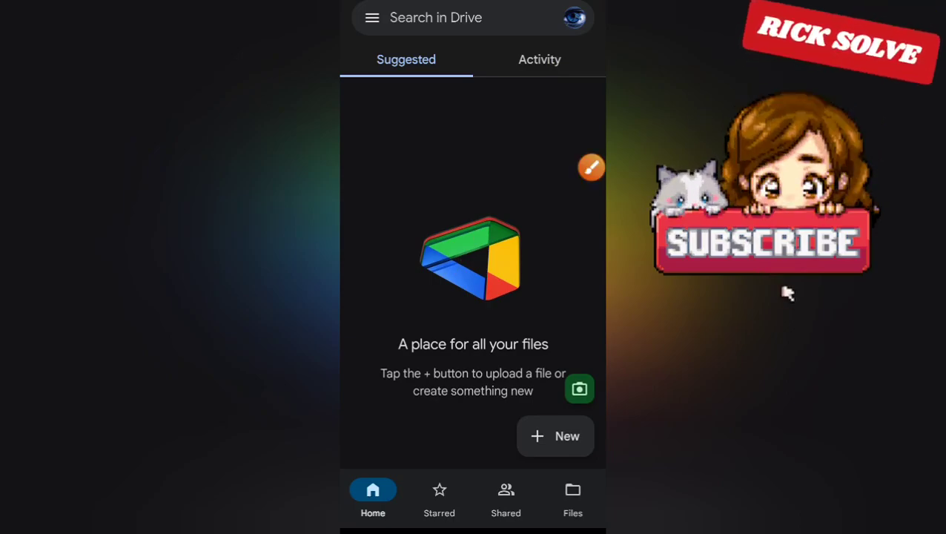
{"action": "left_click", "coordinate": [506, 497]}
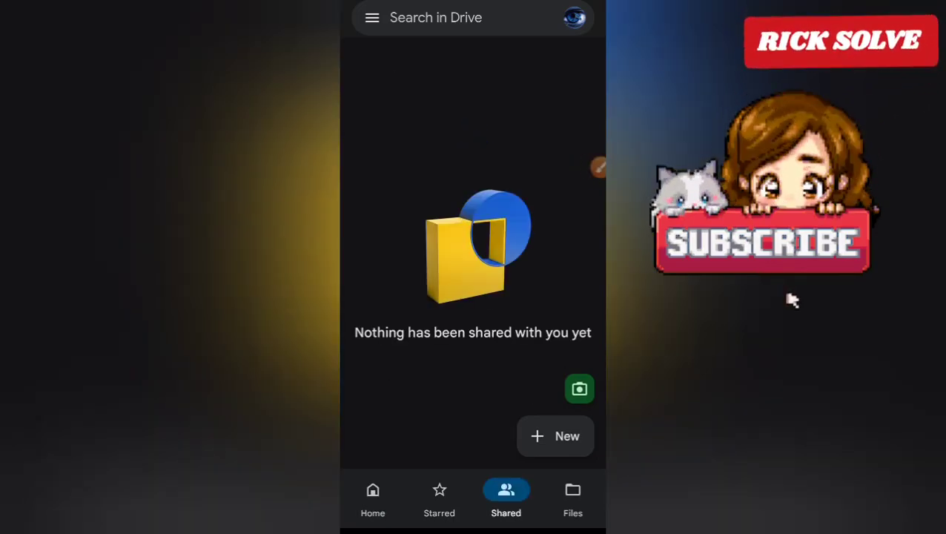